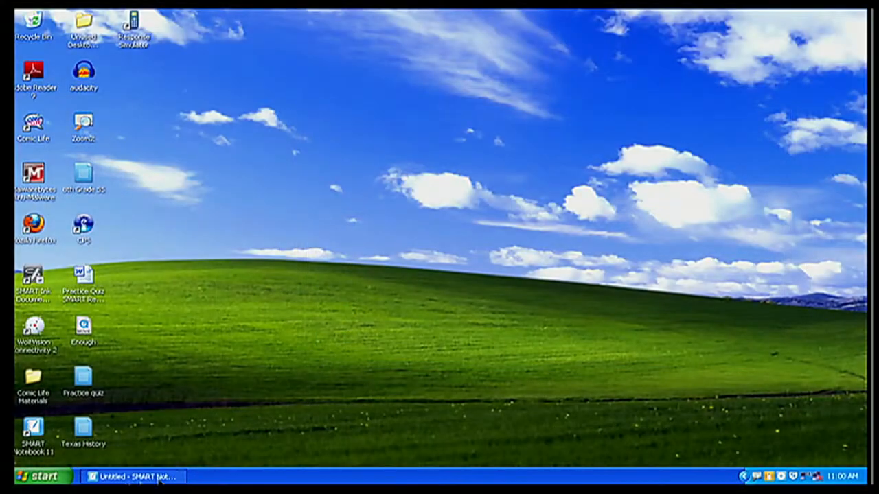
# Step: Restore the untitled SMART Notebook window from the taskbar
pyautogui.click(137, 477)
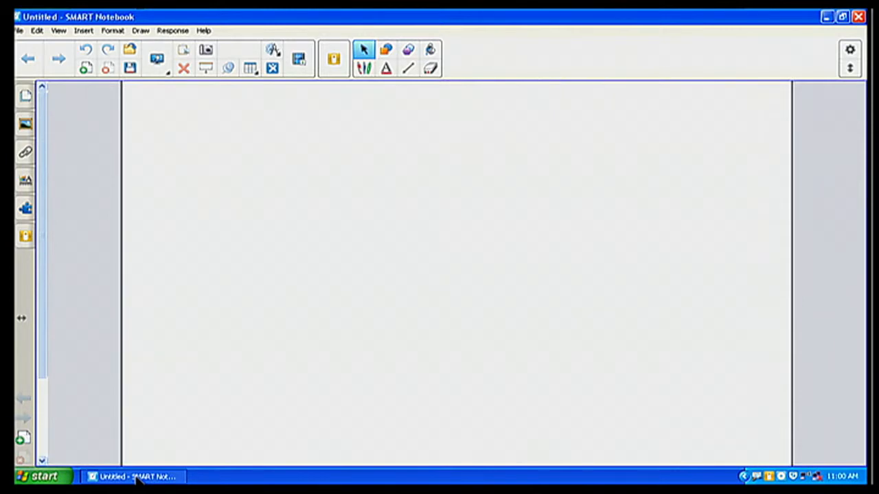
pyautogui.moveTo(316, 66)
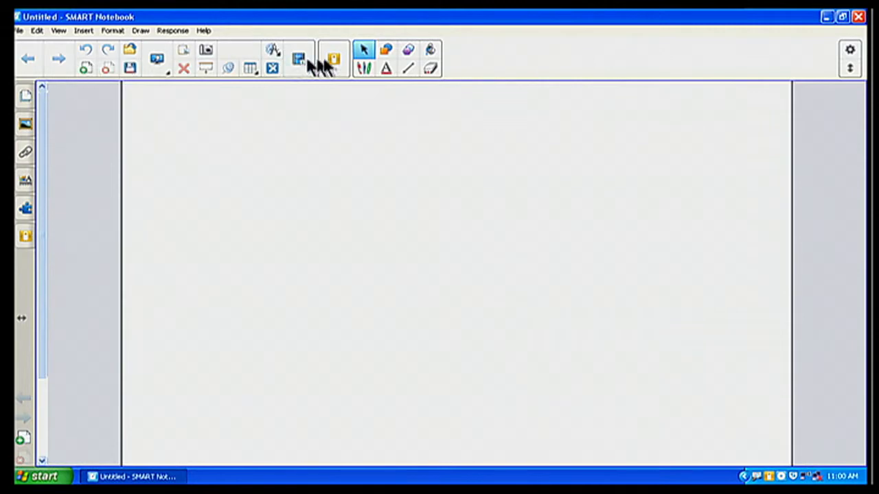
pyautogui.moveTo(329, 57)
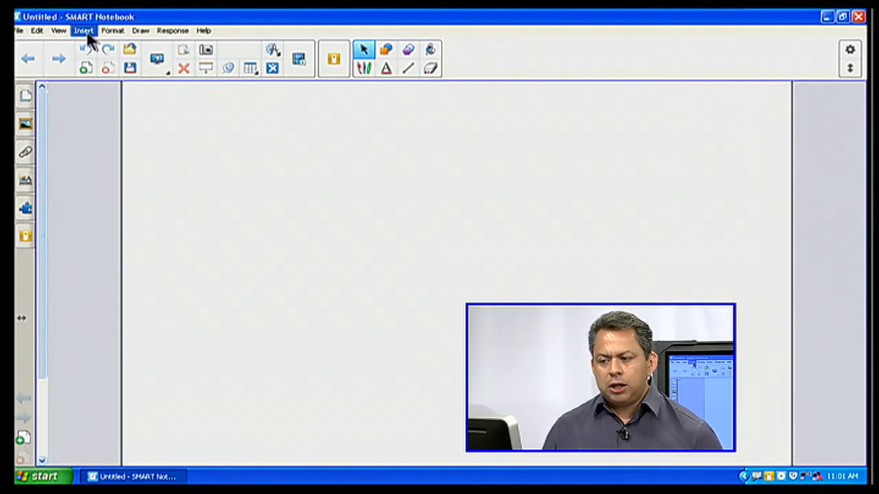
# Step: Show the Insert menu of objects that can be added to the page
pyautogui.click(82, 31)
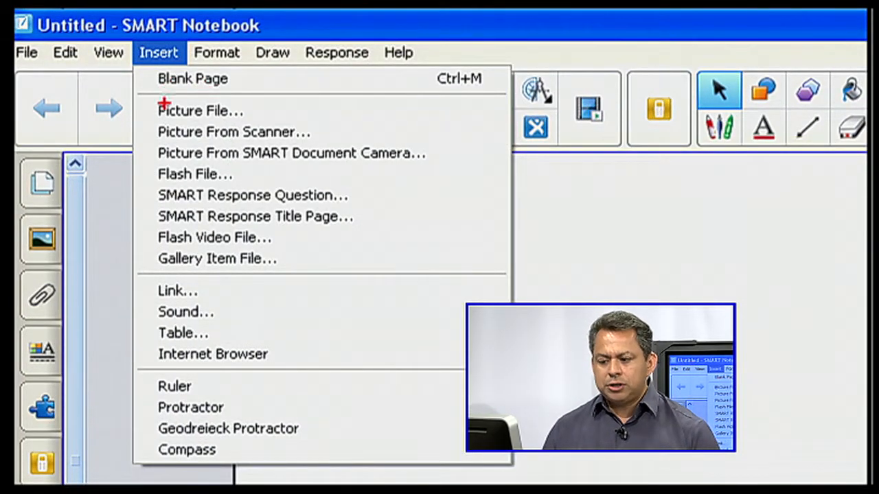
pyautogui.moveTo(219, 138)
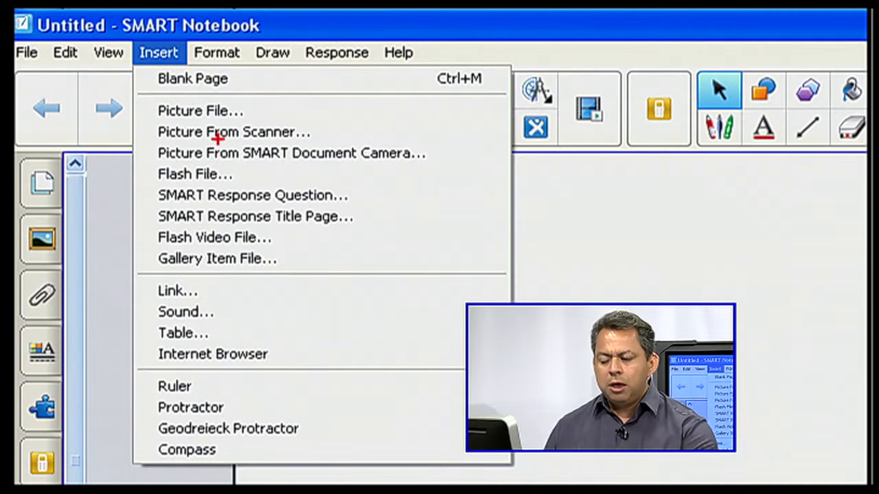
pyautogui.moveTo(192, 359)
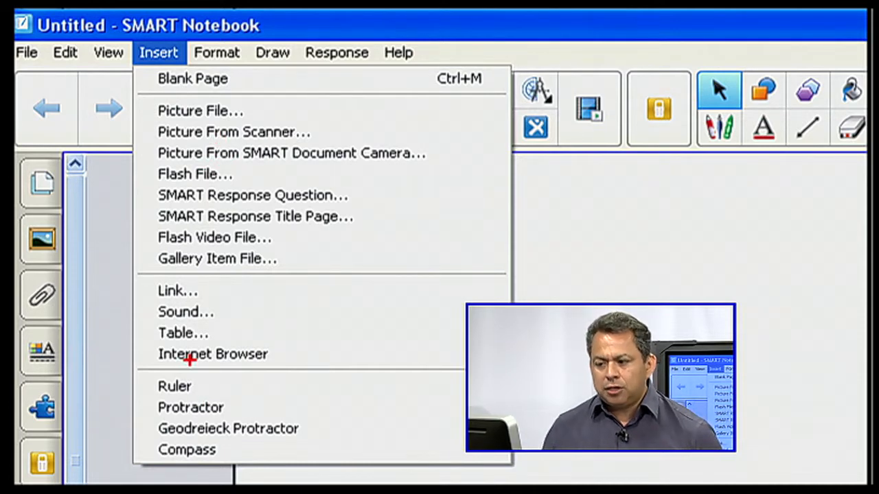
pyautogui.moveTo(182, 355)
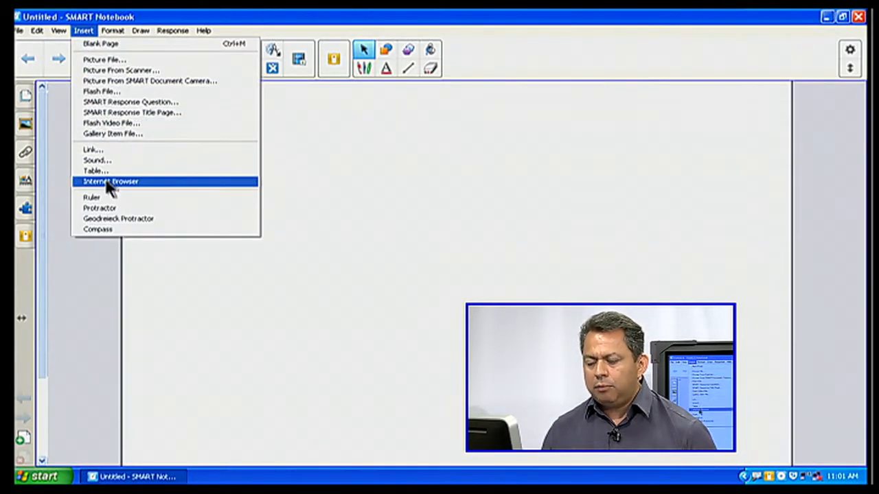
# Step: Insert an embedded Internet Browser object onto the blank page
pyautogui.click(112, 181)
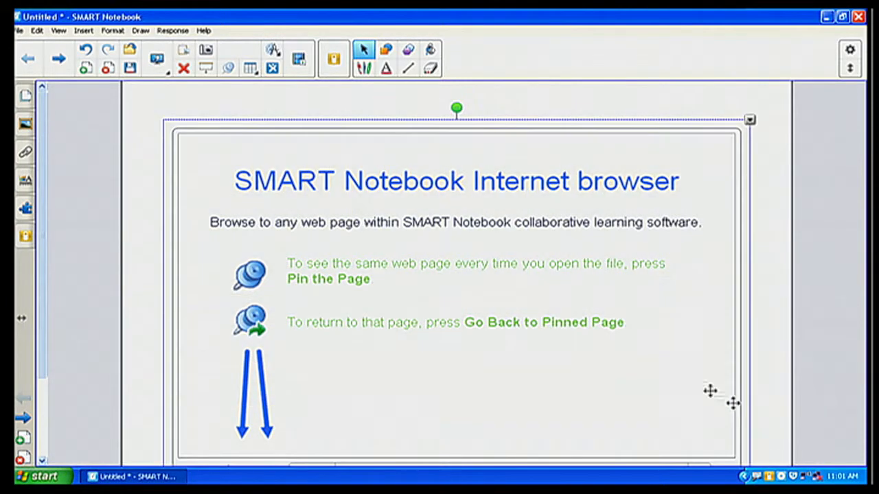
pyautogui.moveTo(461, 112)
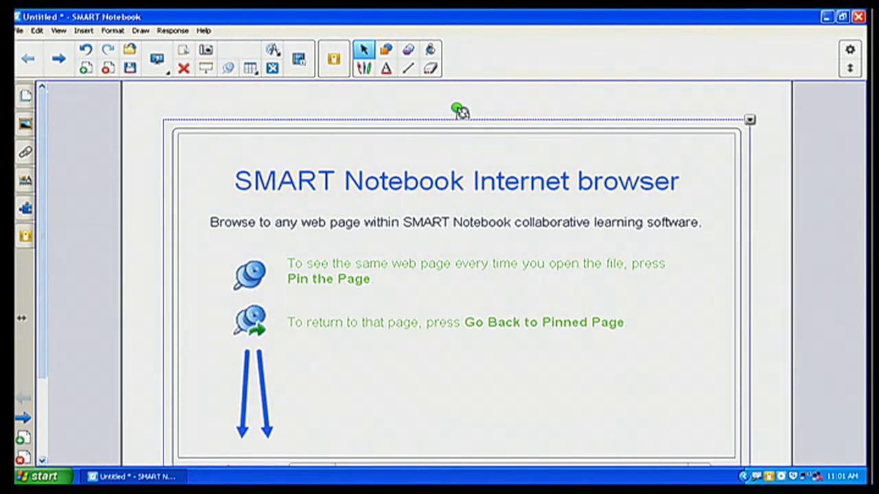
pyautogui.moveTo(454, 109)
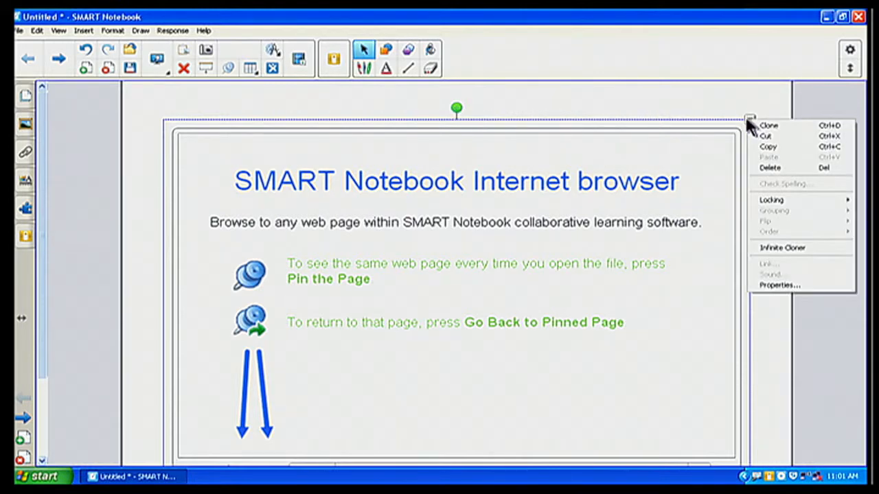
pyautogui.moveTo(776, 200)
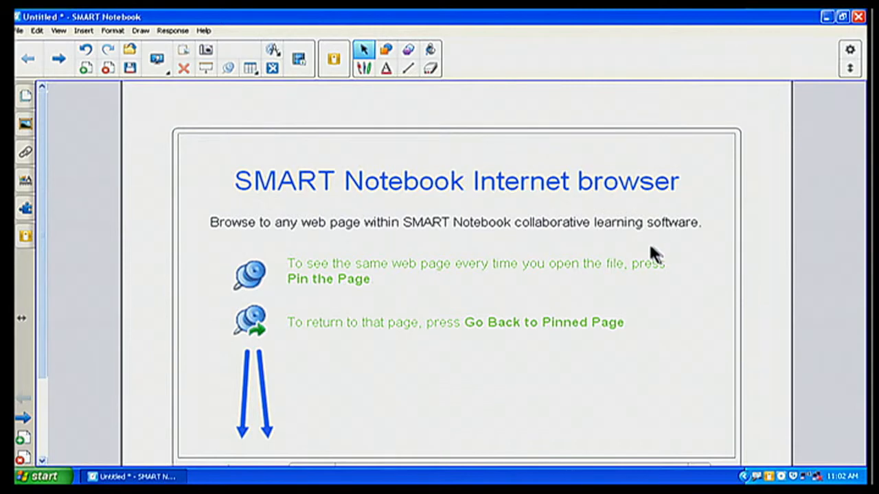
# Step: Scroll the page to bring the whole embedded browser into view
pyautogui.scroll(-3)
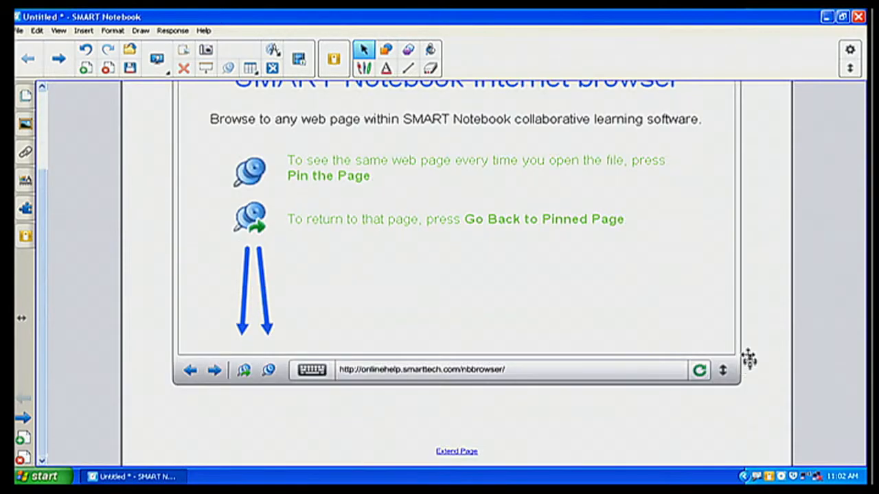
pyautogui.moveTo(102, 373)
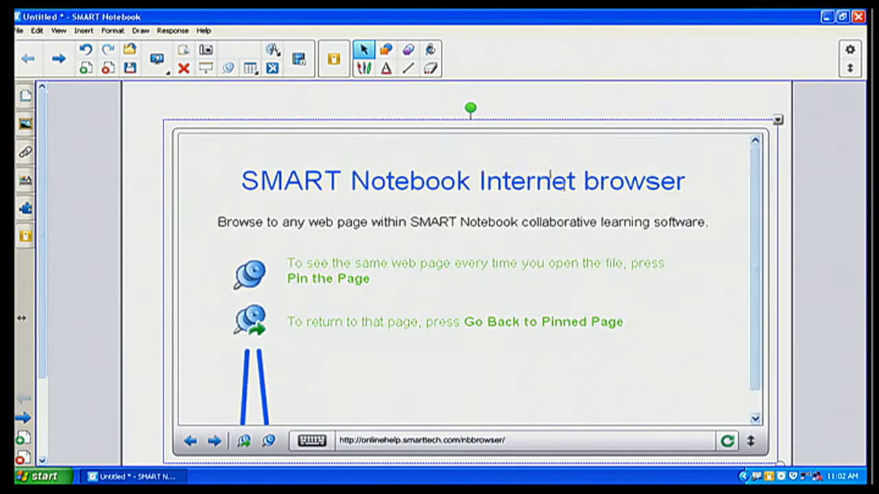
pyautogui.moveTo(526, 156)
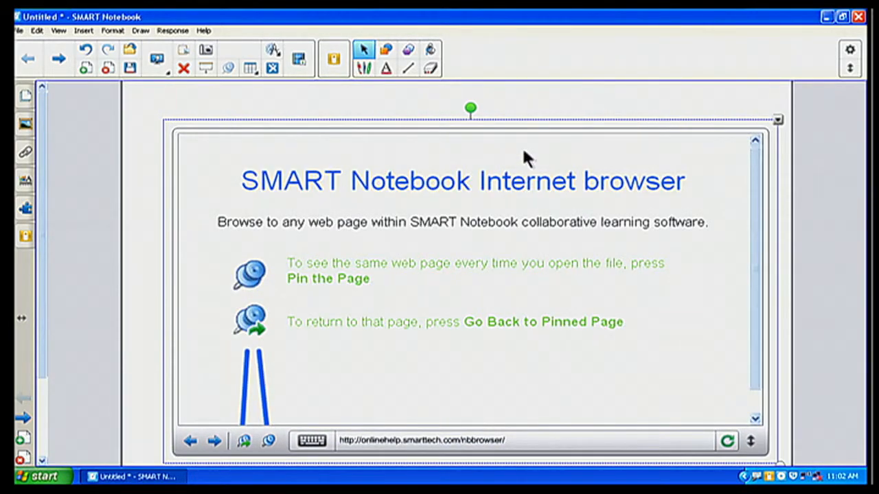
pyautogui.moveTo(803, 140)
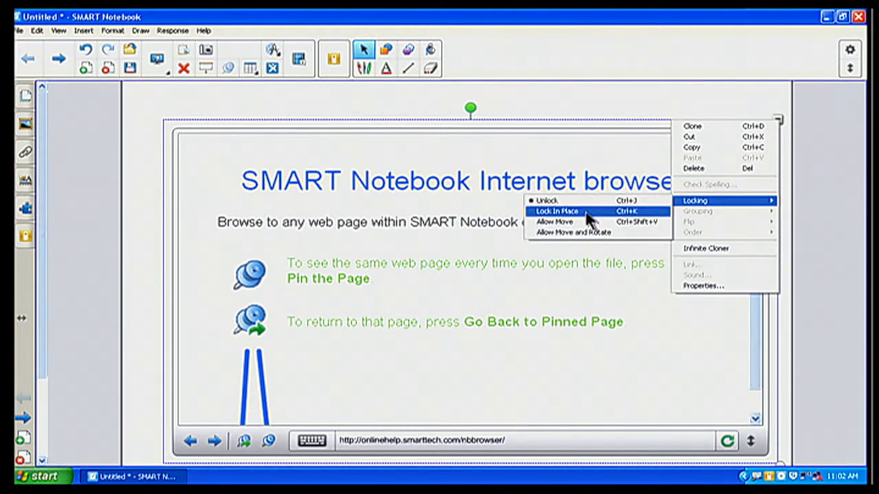
# Step: Lock the embedded browser object in place on the page
pyautogui.click(556, 212)
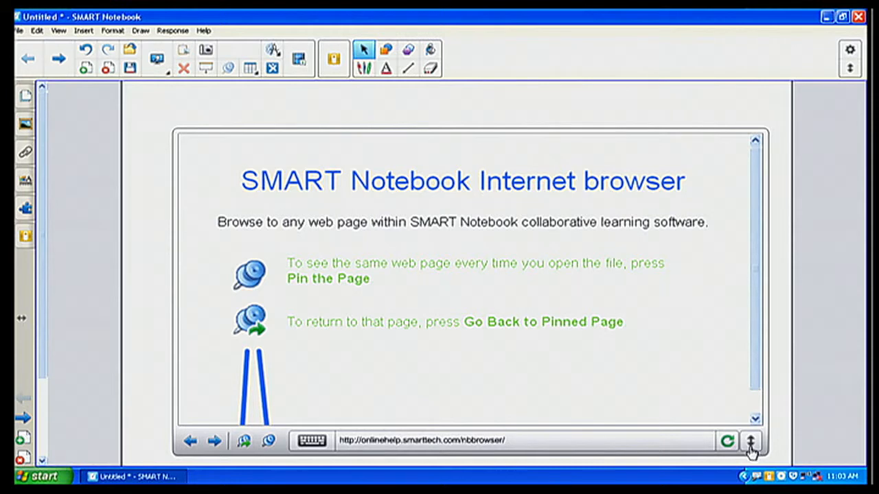
pyautogui.click(752, 441)
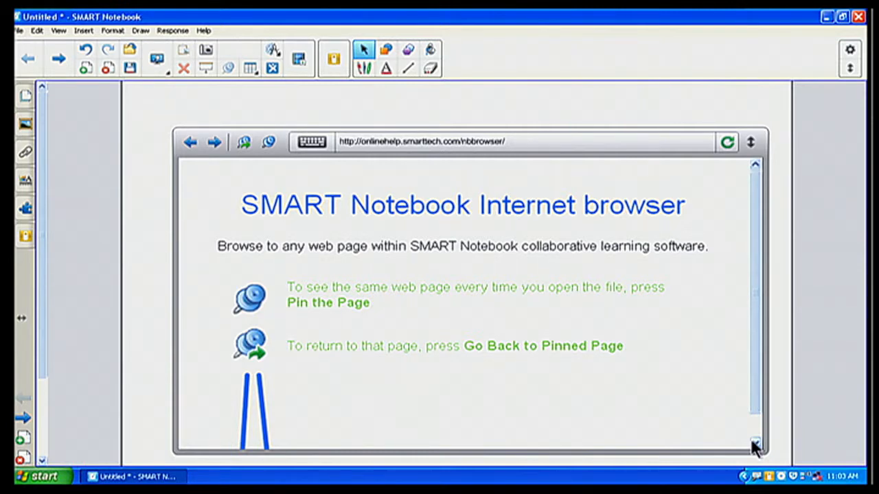
pyautogui.moveTo(497, 172)
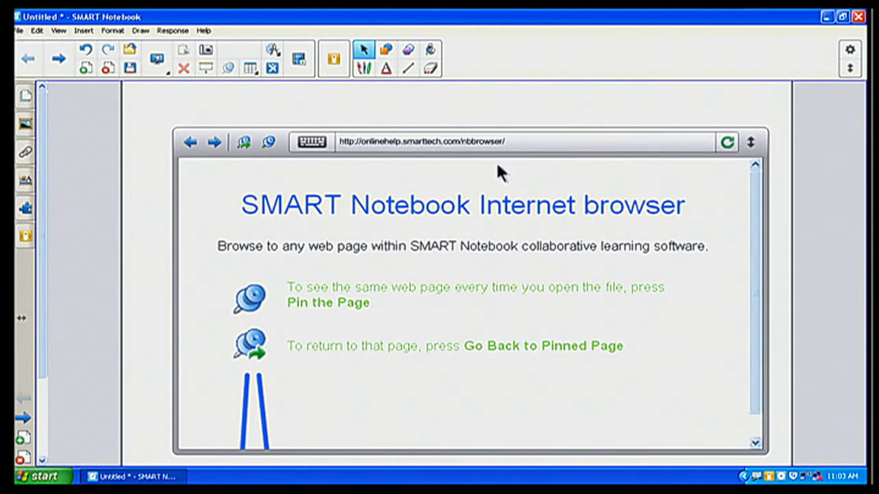
pyautogui.moveTo(528, 146)
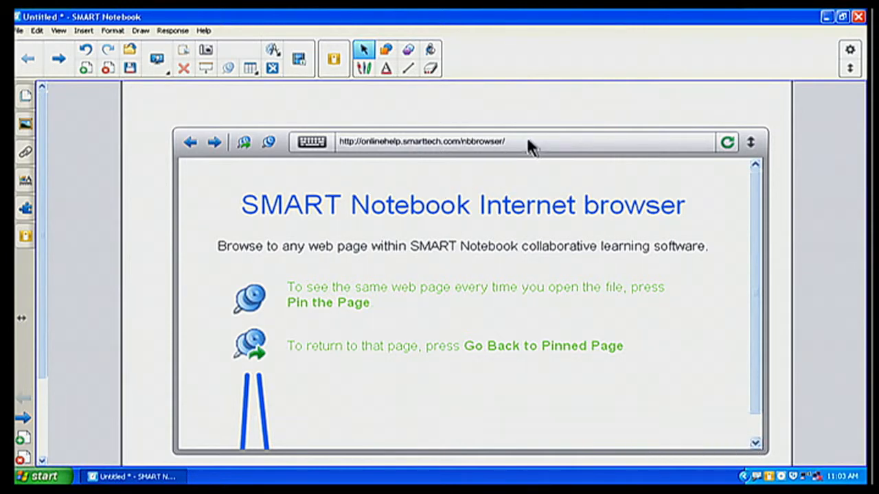
pyautogui.moveTo(464, 151)
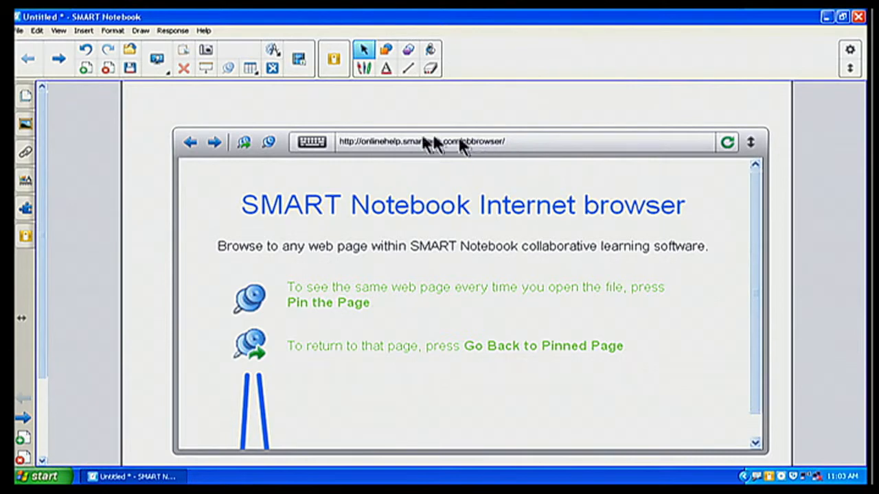
pyautogui.click(312, 142)
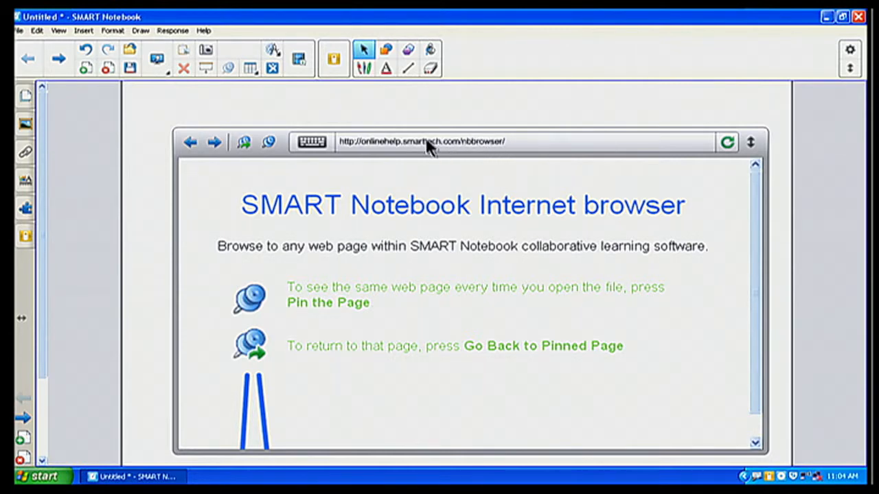
pyautogui.click(313, 142)
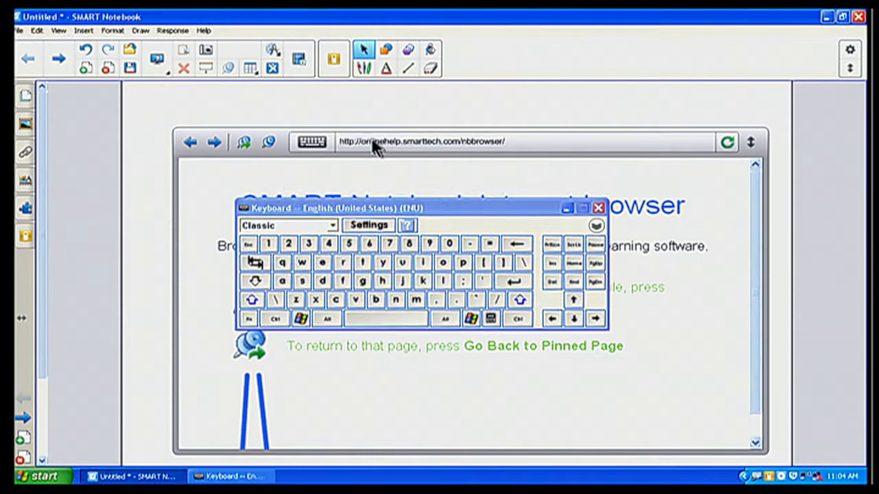
pyautogui.click(598, 206)
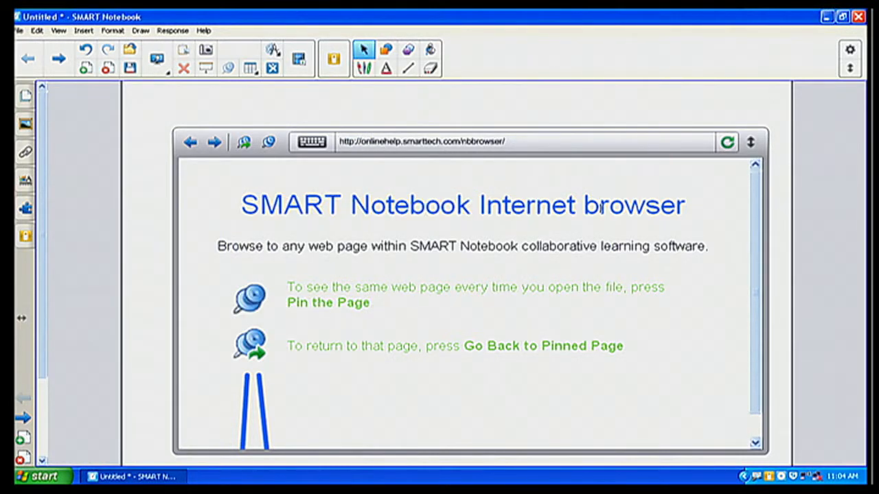
pyautogui.moveTo(184, 113)
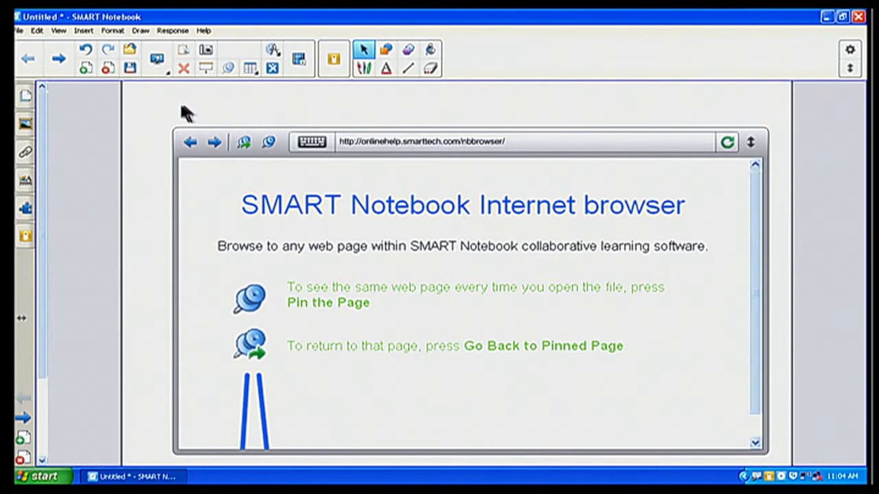
pyautogui.moveTo(767, 234)
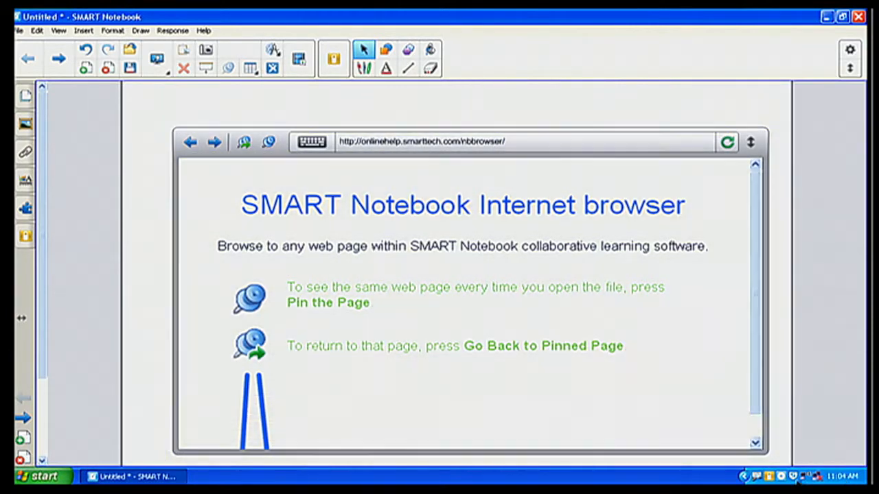
pyautogui.moveTo(777, 131)
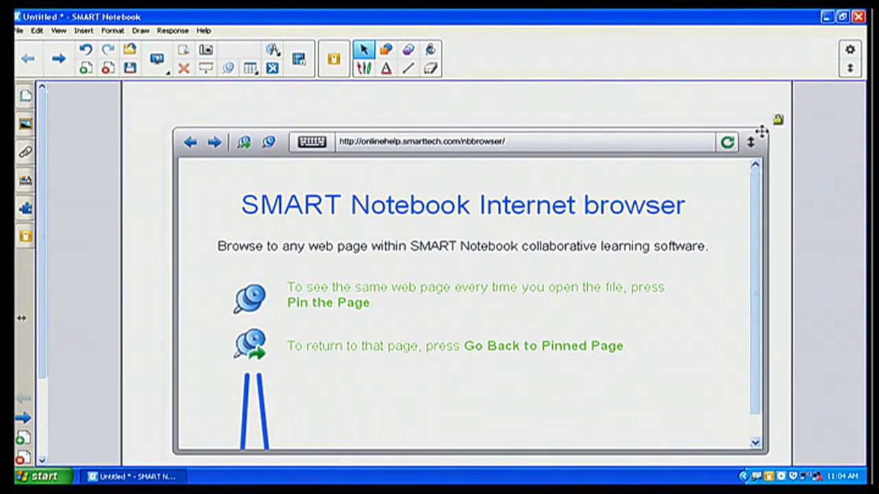
# Step: Highlight the embedded browser's current web address for replacement
pyautogui.click(779, 118)
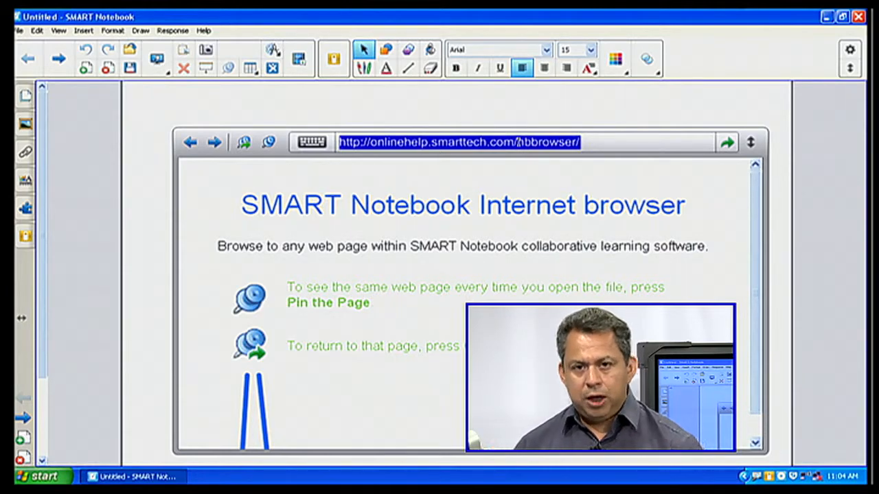
# Step: Enter episd.org as the embedded browser's new address
pyautogui.write('episd.org')
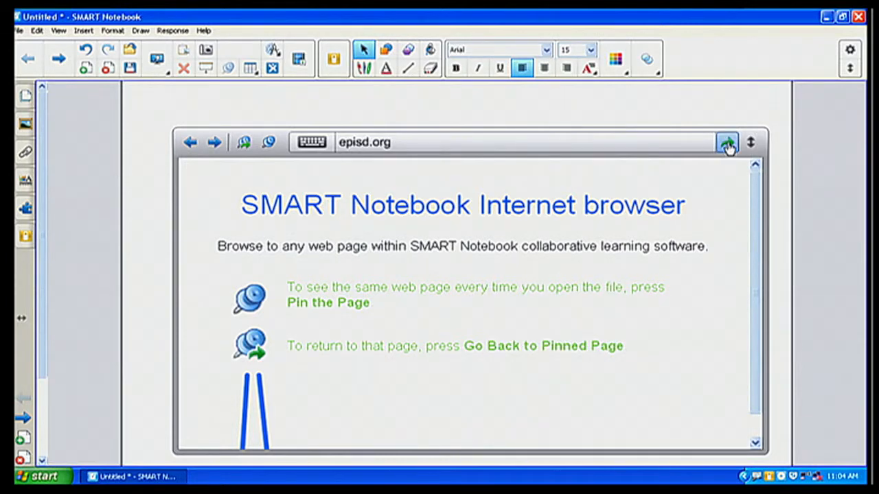
# Step: Load the EPISD district website in the embedded browser
pyautogui.click(728, 140)
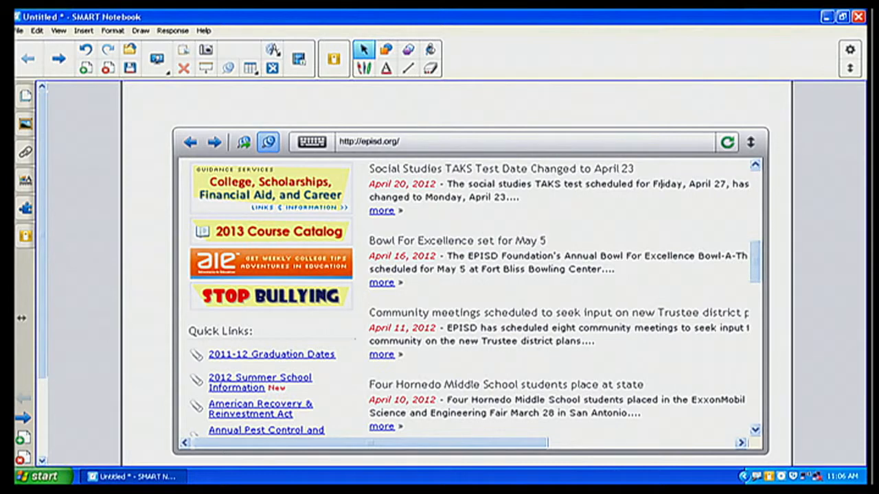
pyautogui.moveTo(154, 66)
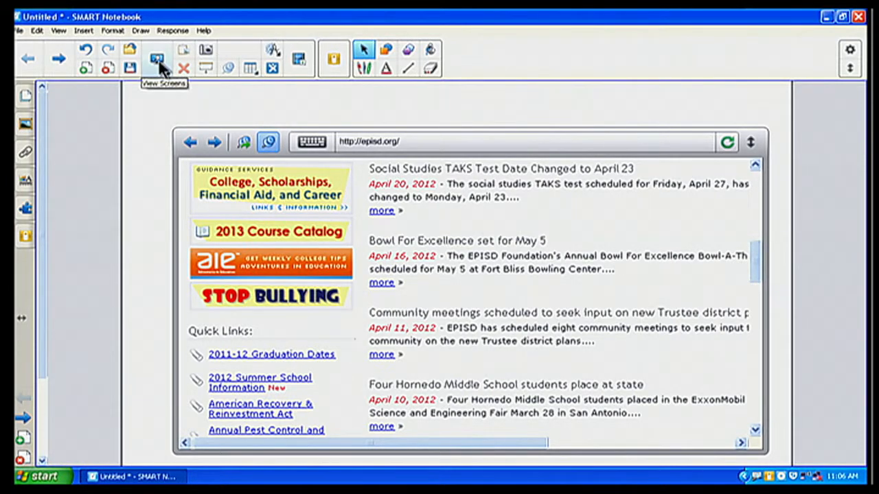
# Step: Switch to Dual Page view and add a blank second page
pyautogui.click(154, 56)
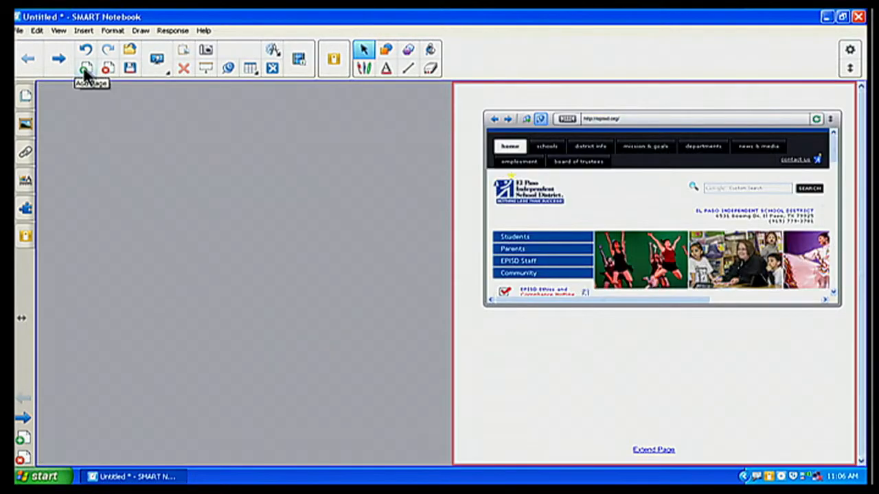
pyautogui.click(85, 71)
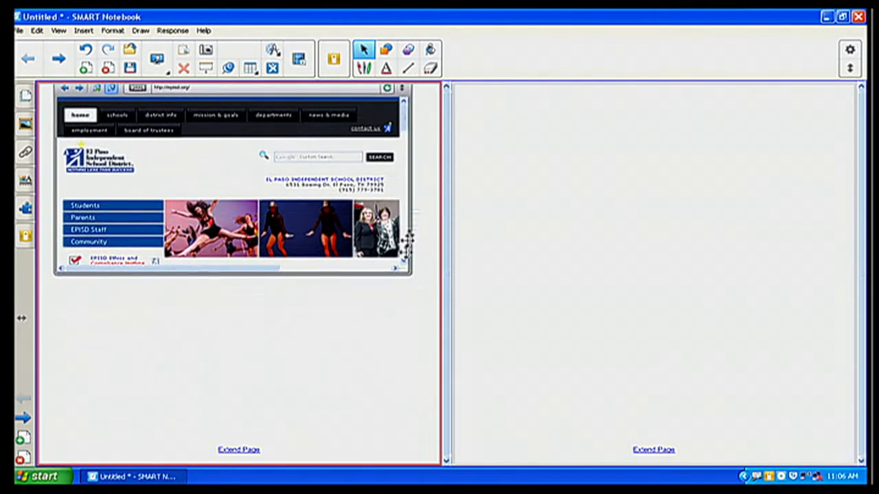
pyautogui.moveTo(395, 145)
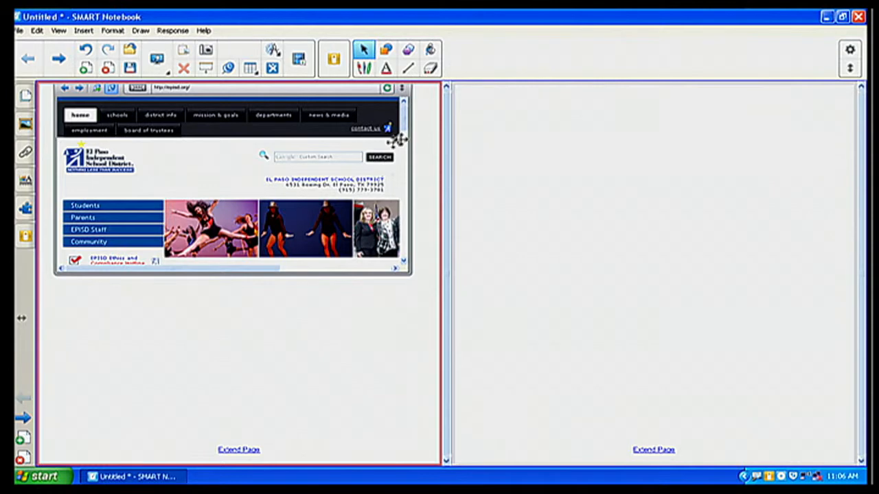
pyautogui.moveTo(423, 220)
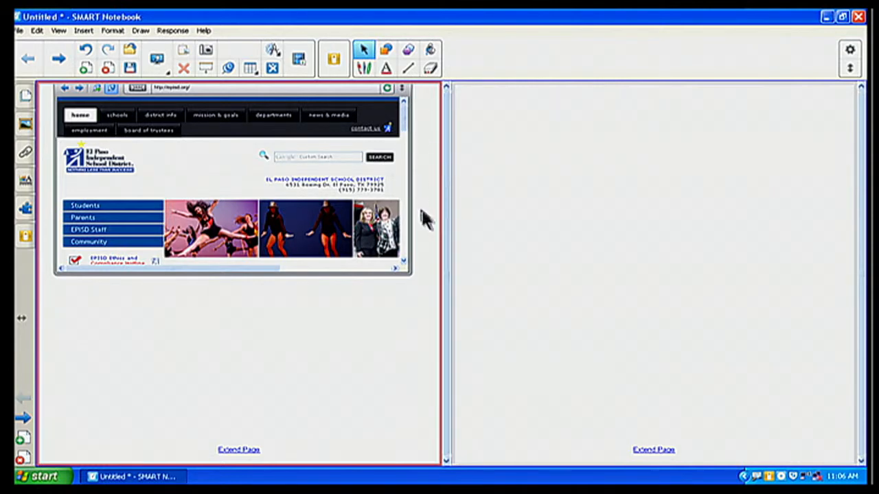
# Step: Enlarge the EPISD browser object to fill the left page
pyautogui.scroll(-3)
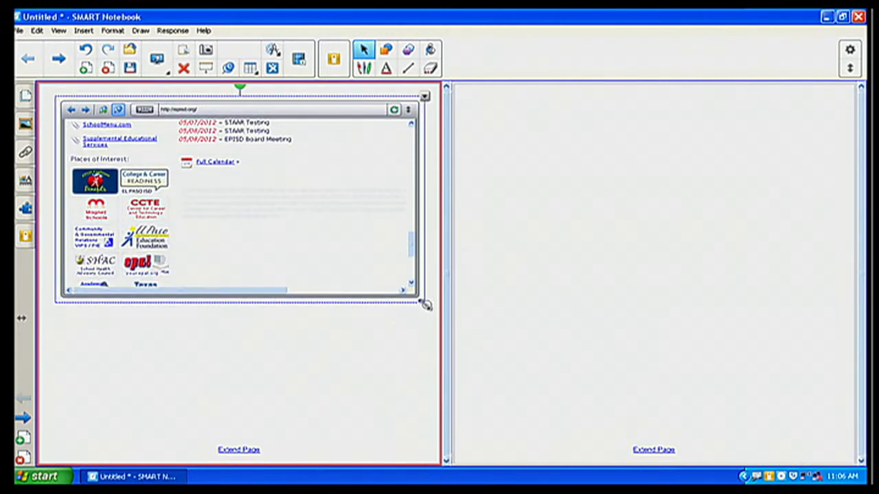
pyautogui.moveTo(426, 305); pyautogui.dragTo(426, 453)
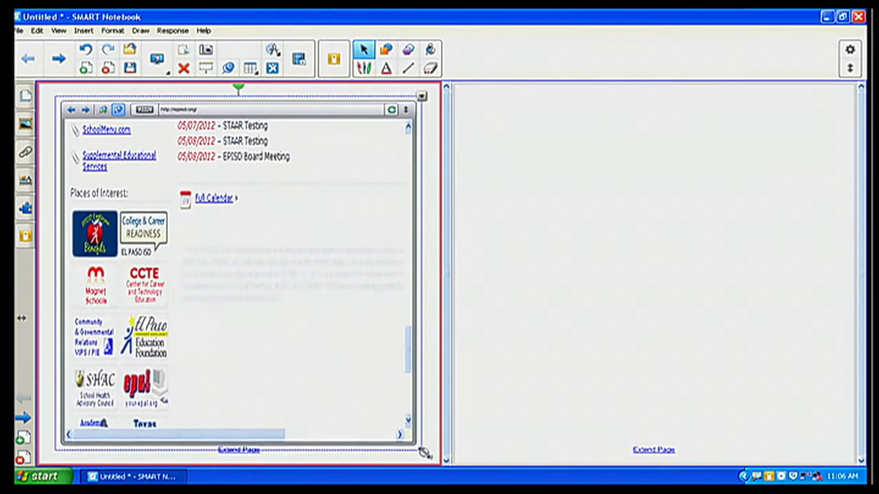
pyautogui.scroll(-3)
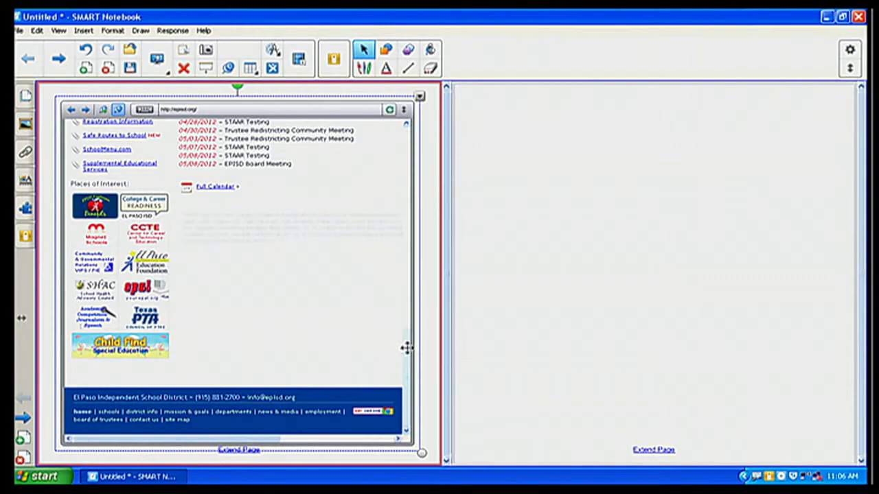